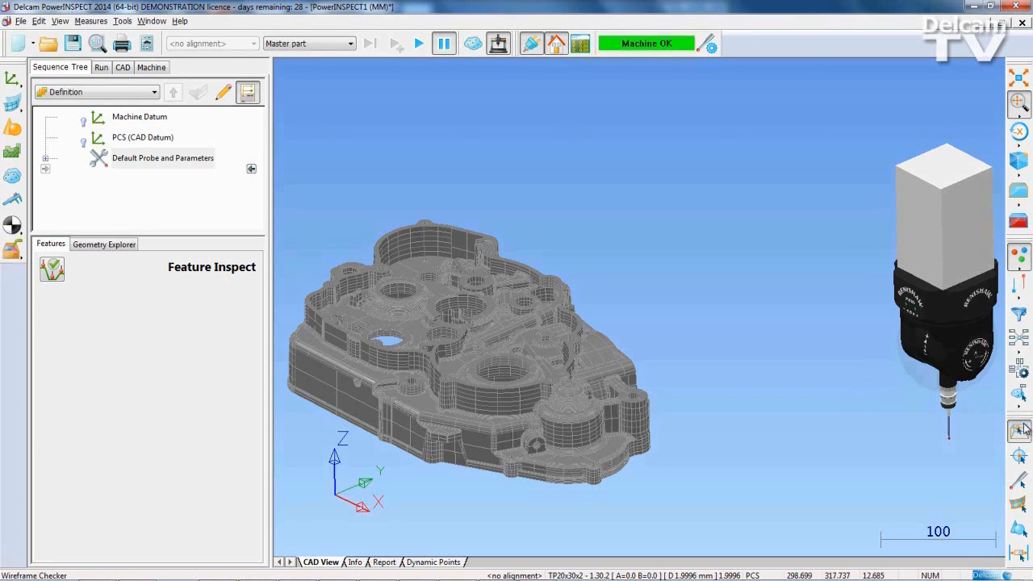
{"action": "mouse_move", "coordinate": [729, 368]}
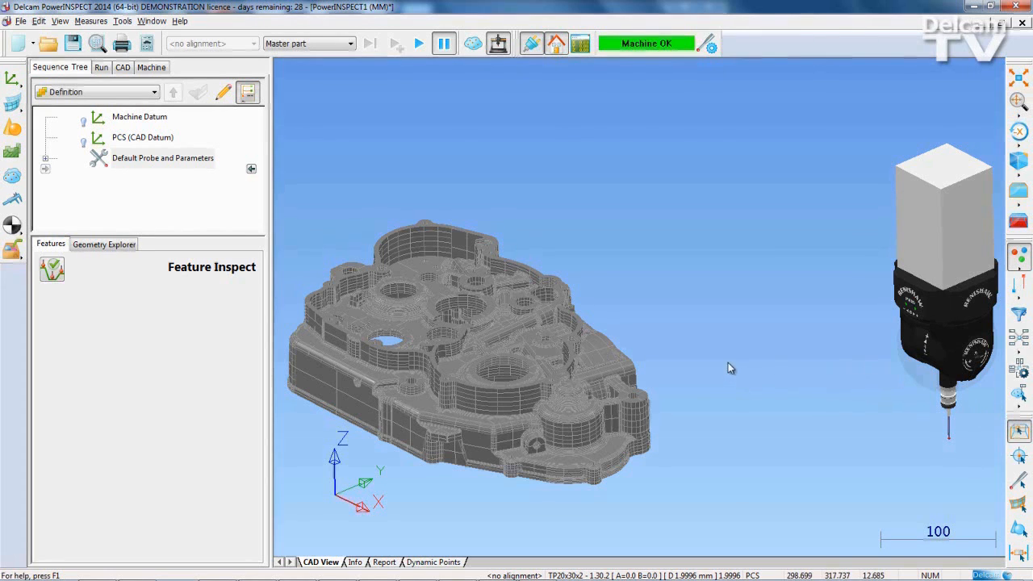
{"action": "mouse_move", "coordinate": [772, 400]}
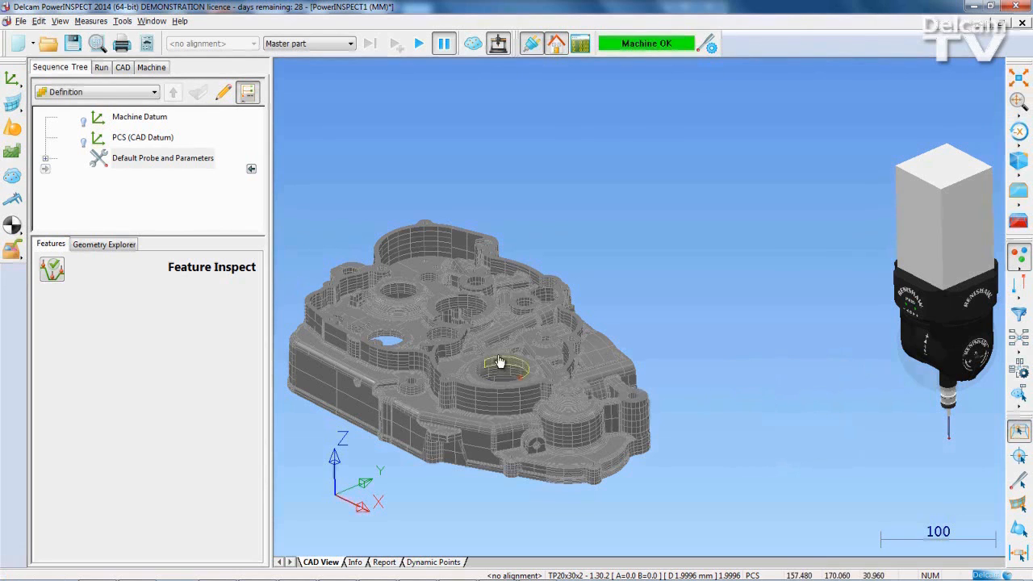
Accept Circles 10 and 11 picked on the CAD part, then return to Definition level.
{"action": "left_click", "coordinate": [504, 368]}
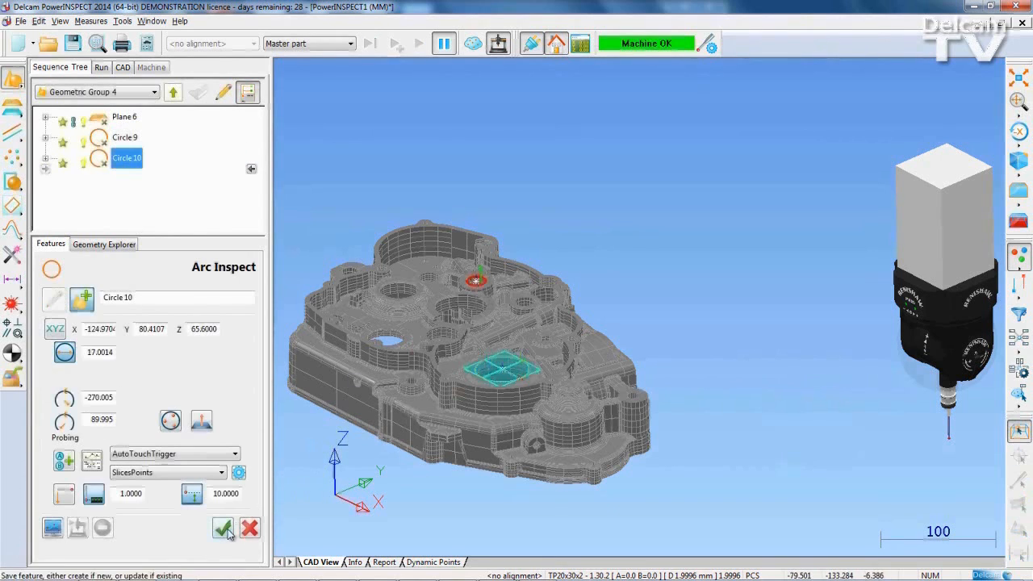
{"action": "left_click", "coordinate": [223, 528]}
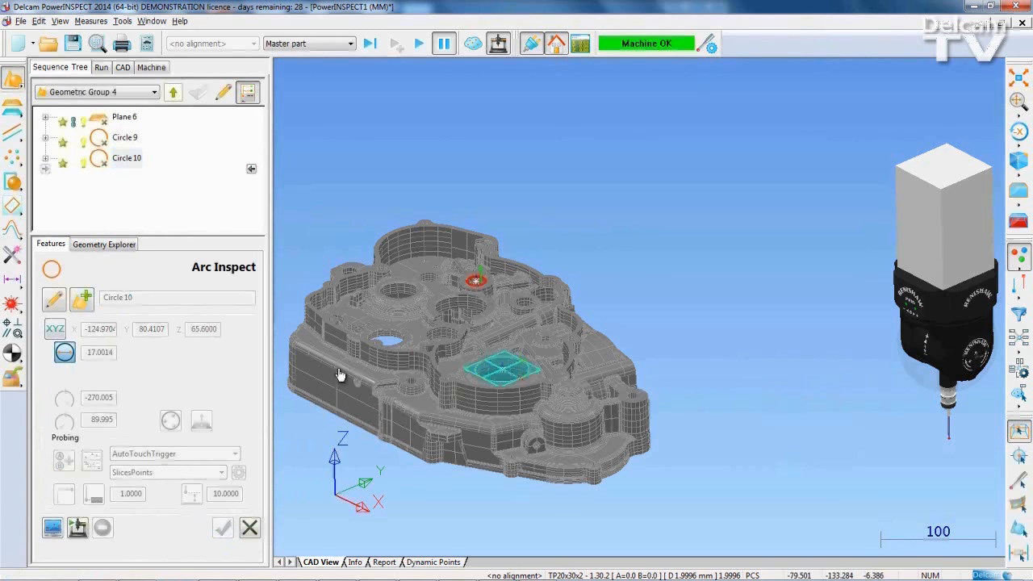
{"action": "left_click", "coordinate": [223, 527]}
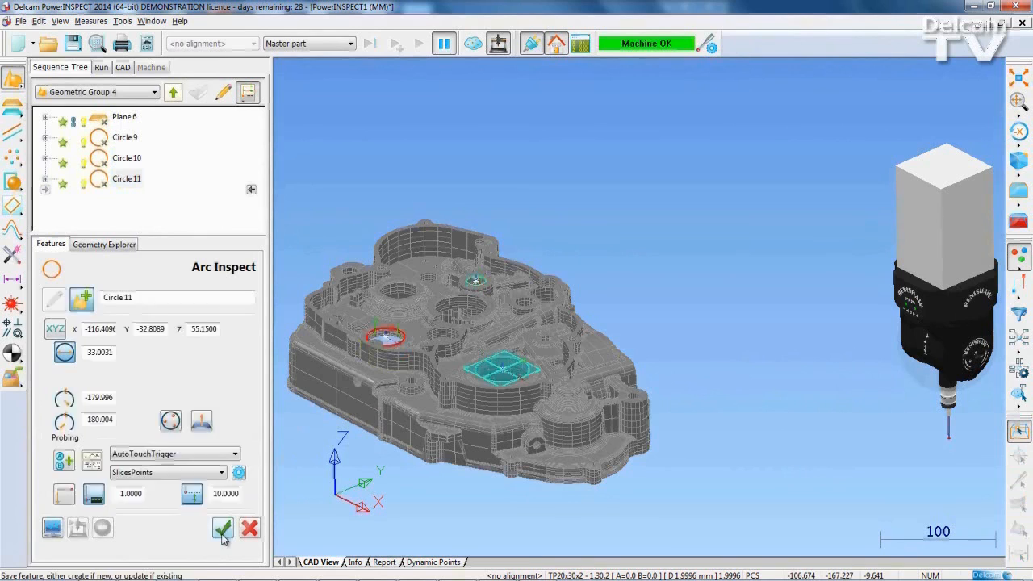
{"action": "left_click", "coordinate": [223, 529]}
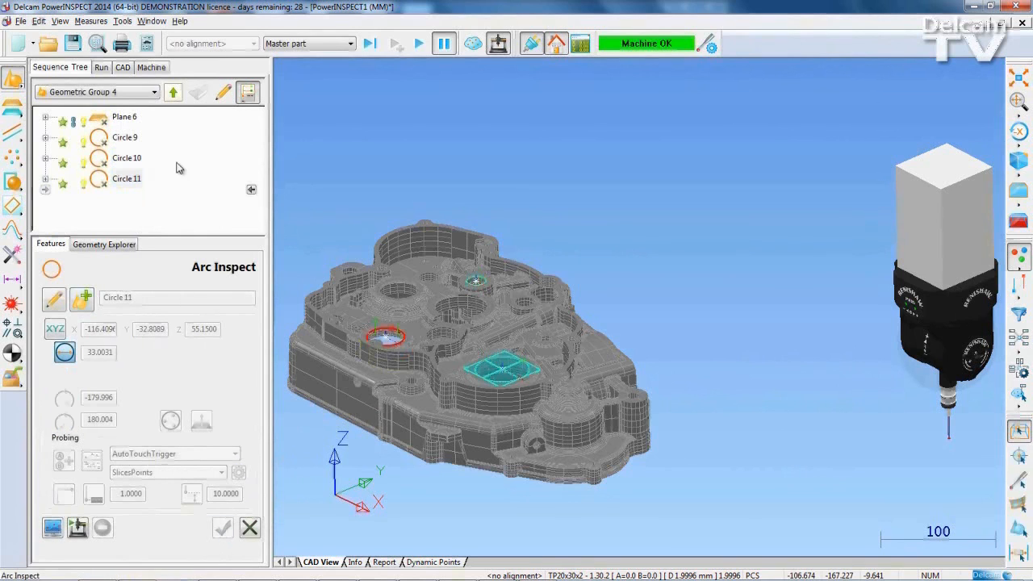
{"action": "left_click", "coordinate": [153, 90]}
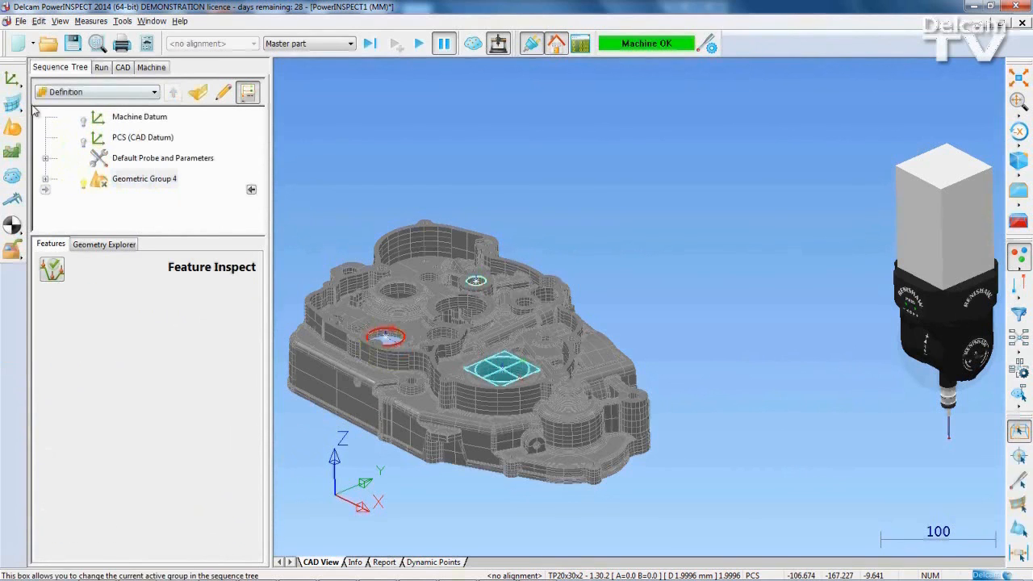
Insert a Best Fit From Points alignment and step through the three circle-centre nominal points.
{"action": "left_click", "coordinate": [13, 81]}
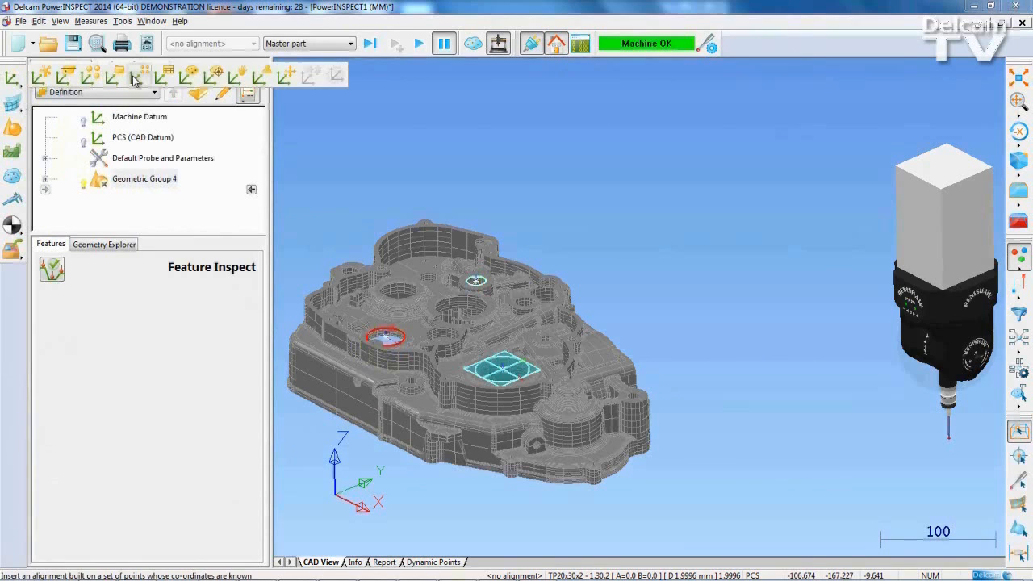
{"action": "mouse_move", "coordinate": [137, 76]}
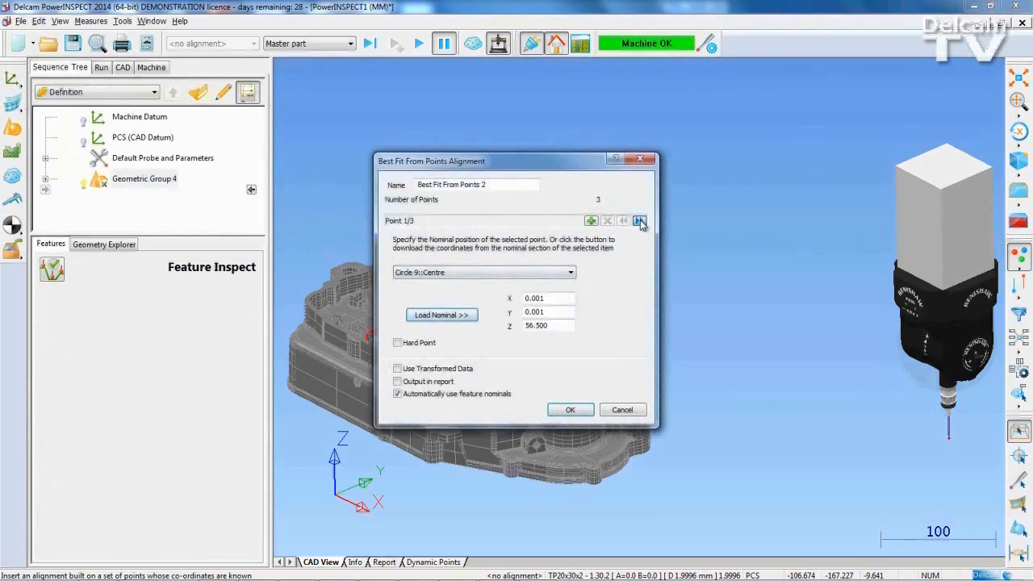
{"action": "left_click", "coordinate": [639, 220]}
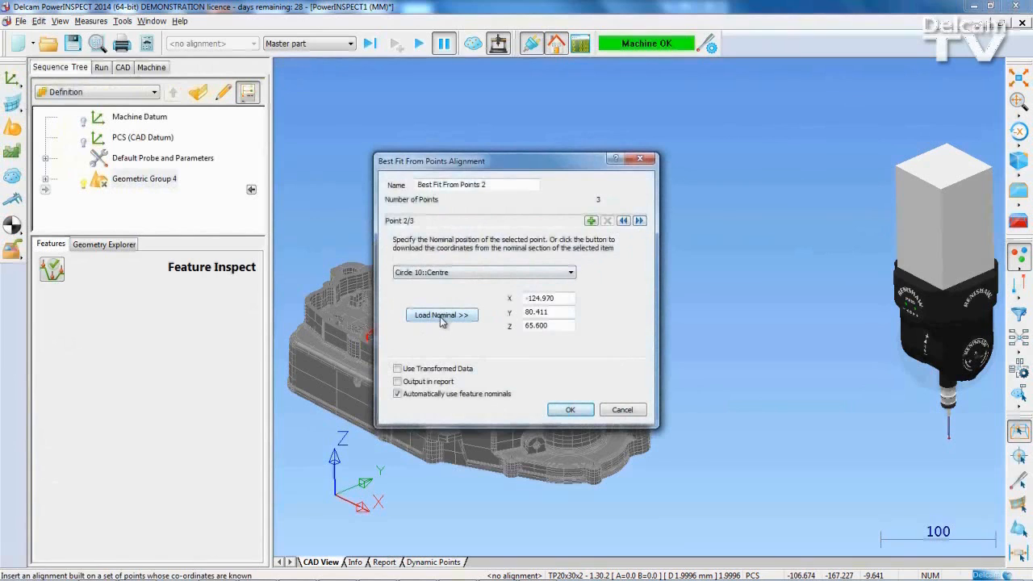
{"action": "mouse_move", "coordinate": [516, 299]}
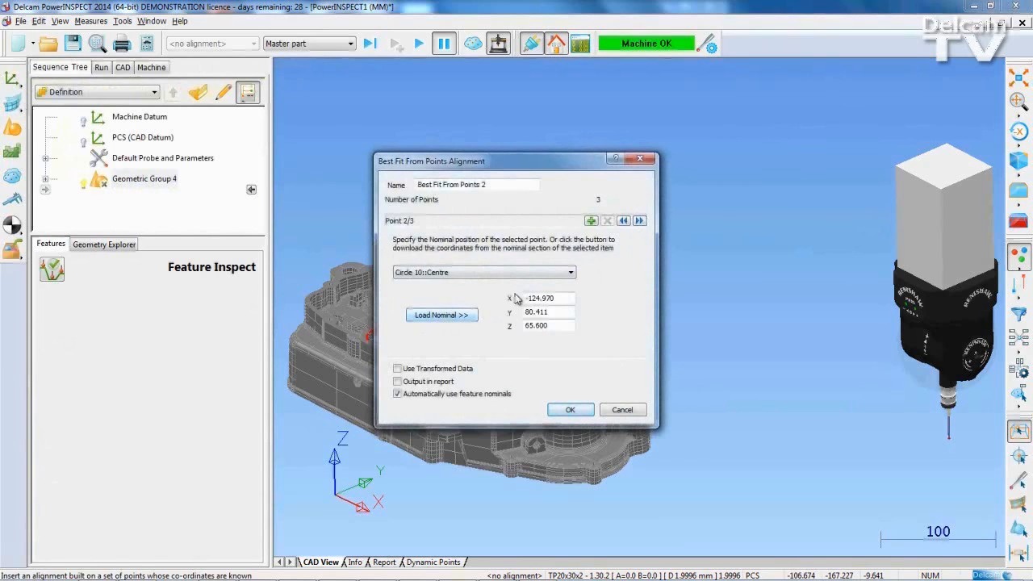
{"action": "left_click", "coordinate": [639, 219]}
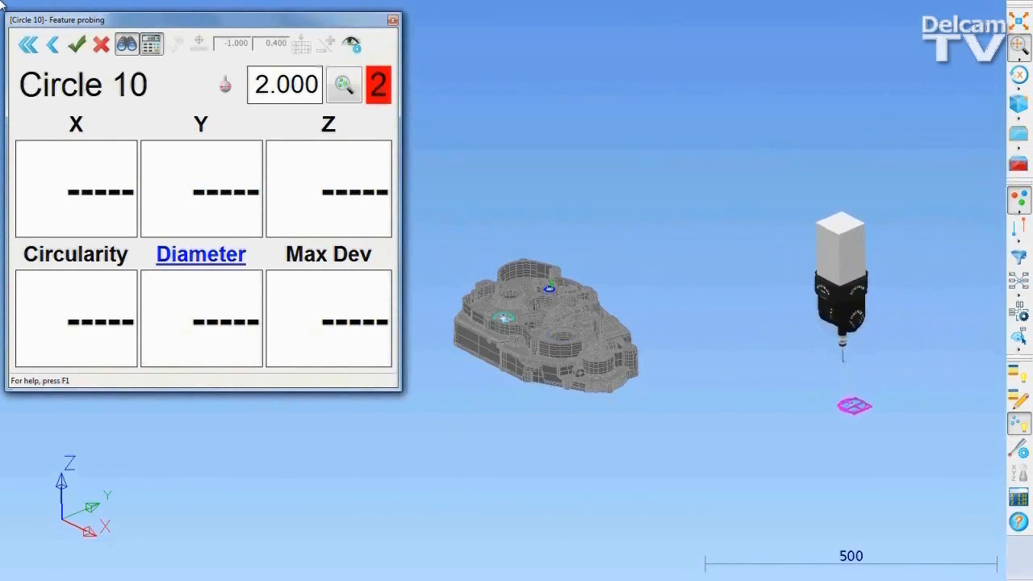
Probe Circles 10 and 11 and accept them to finish Best Fit From Points 2.
{"action": "left_click", "coordinate": [78, 43]}
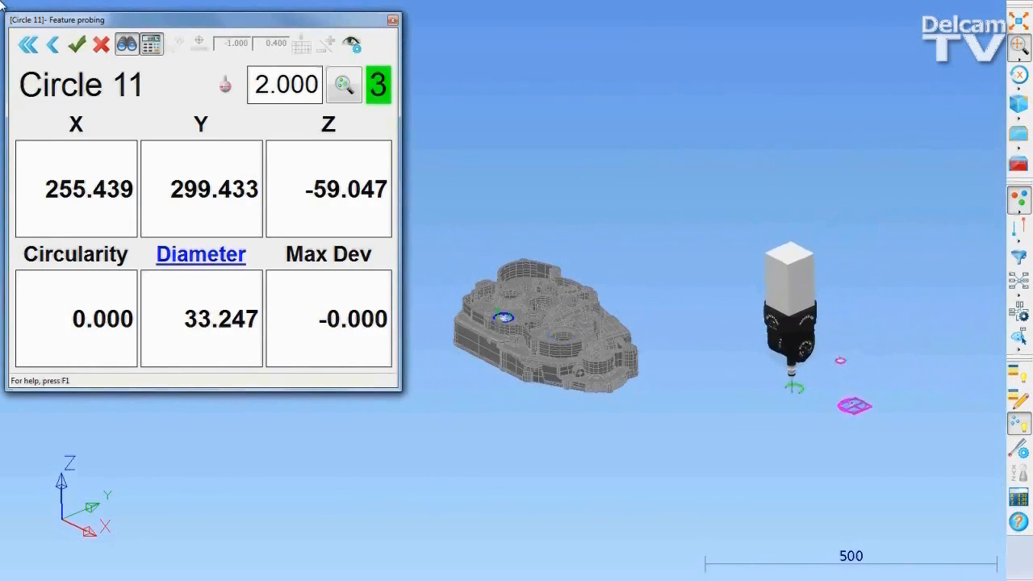
{"action": "left_click", "coordinate": [76, 43]}
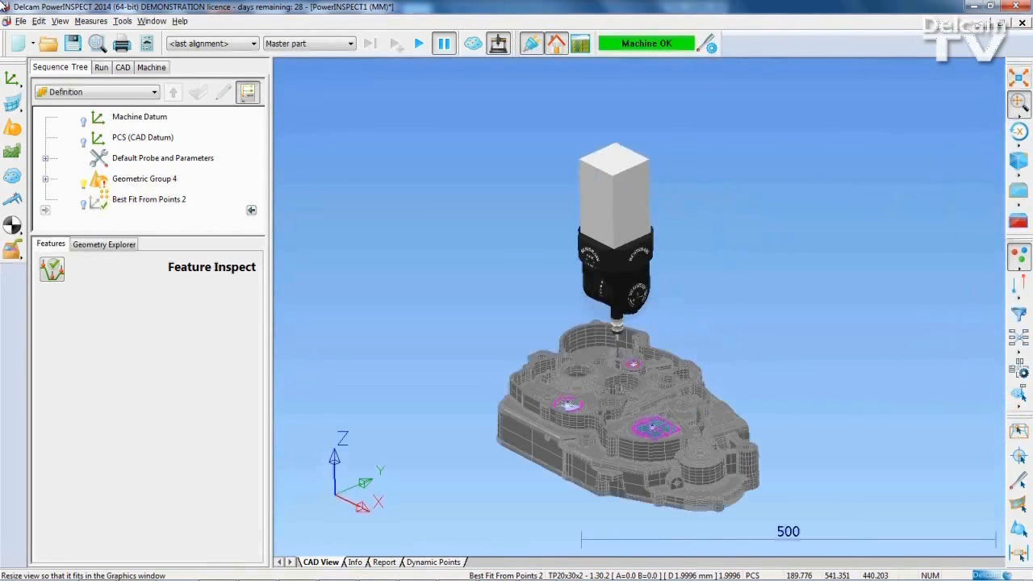